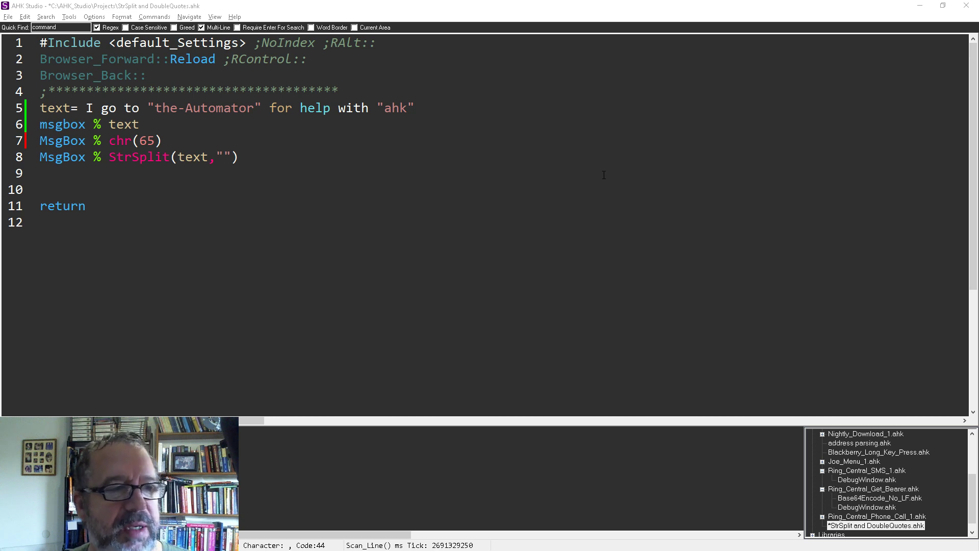
pyautogui.moveTo(555, 185)
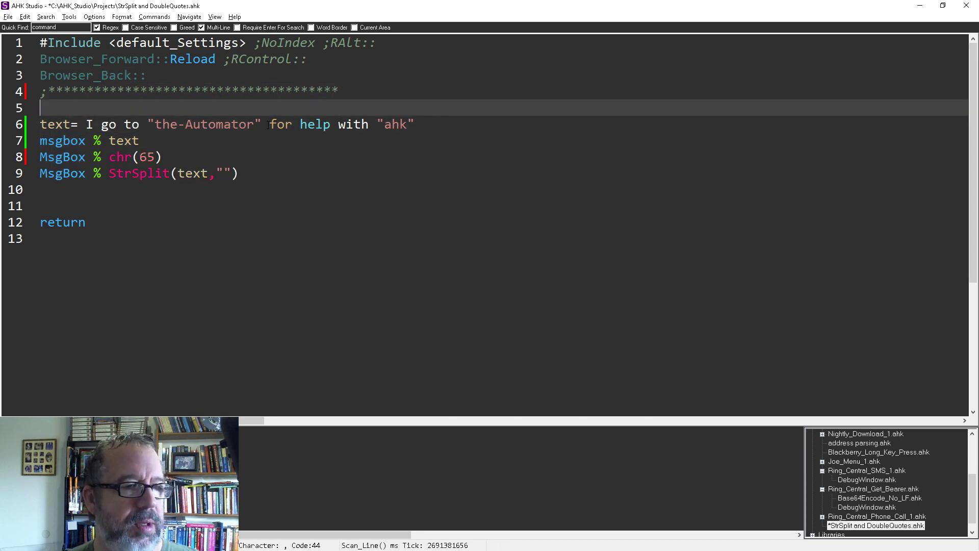
# Step: Define Needle=" and show it with MsgBox % needle, confirming the double quote displays
pyautogui.write('Needle')
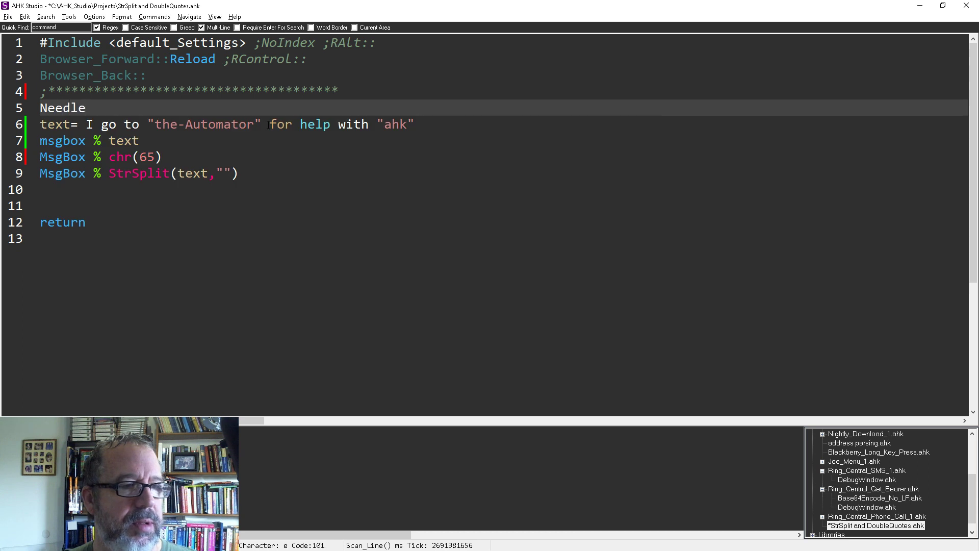
pyautogui.write('="')
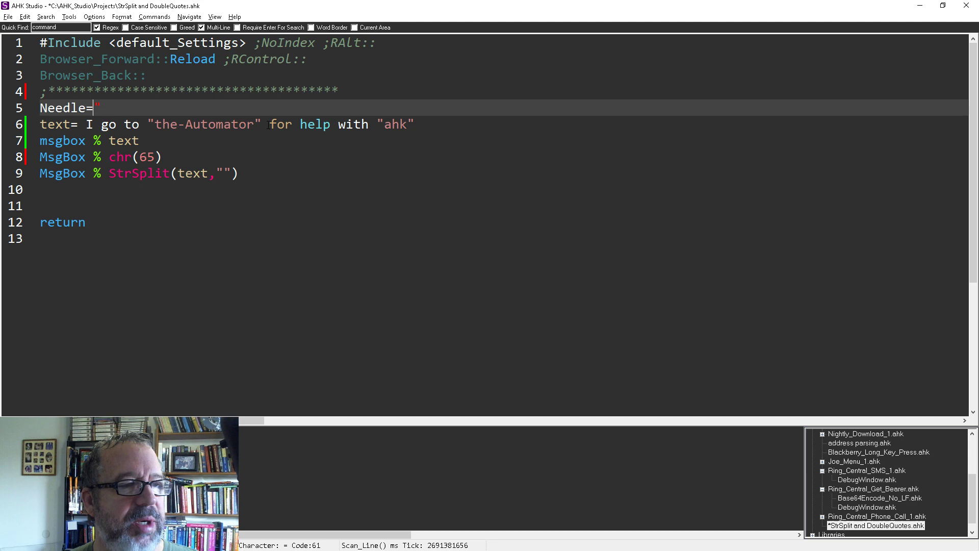
pyautogui.write('m')
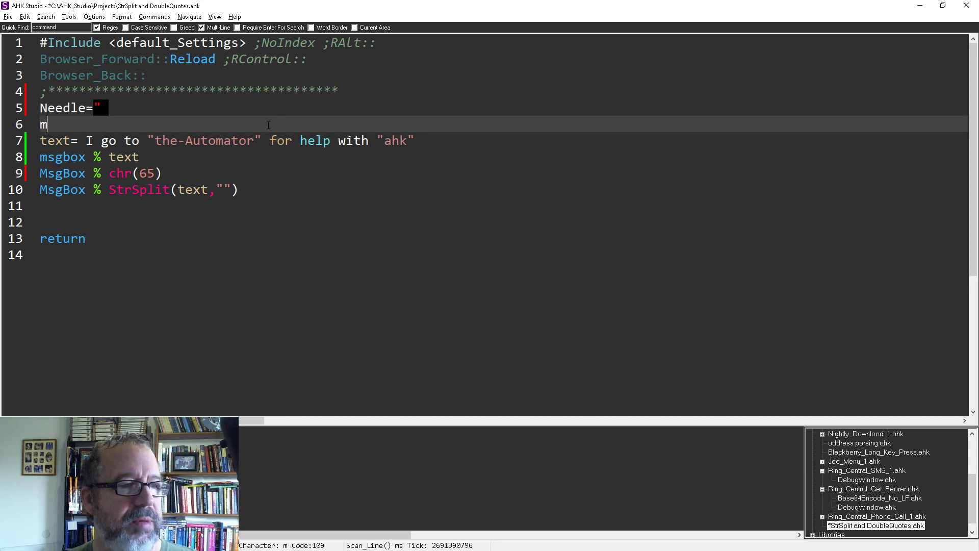
pyautogui.write('sgBox % needle')
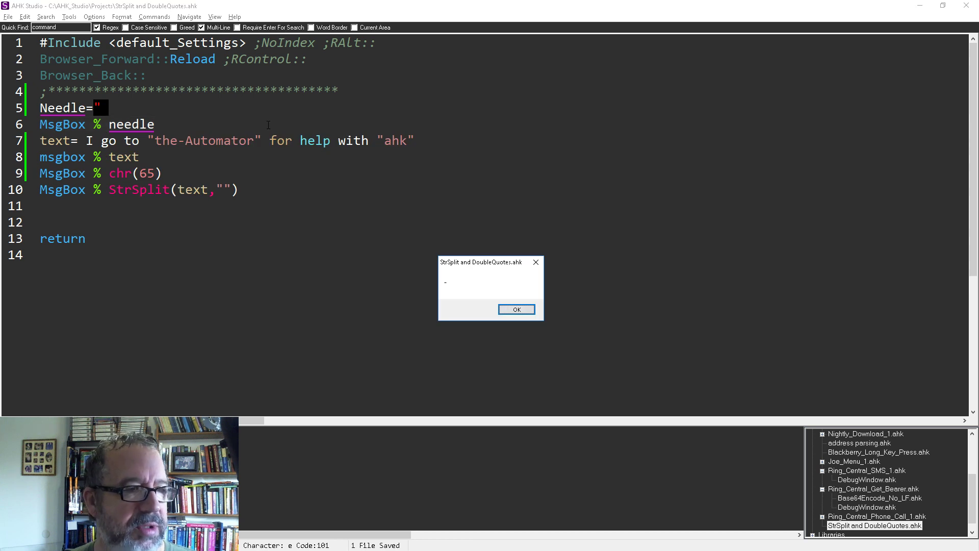
pyautogui.click(516, 309)
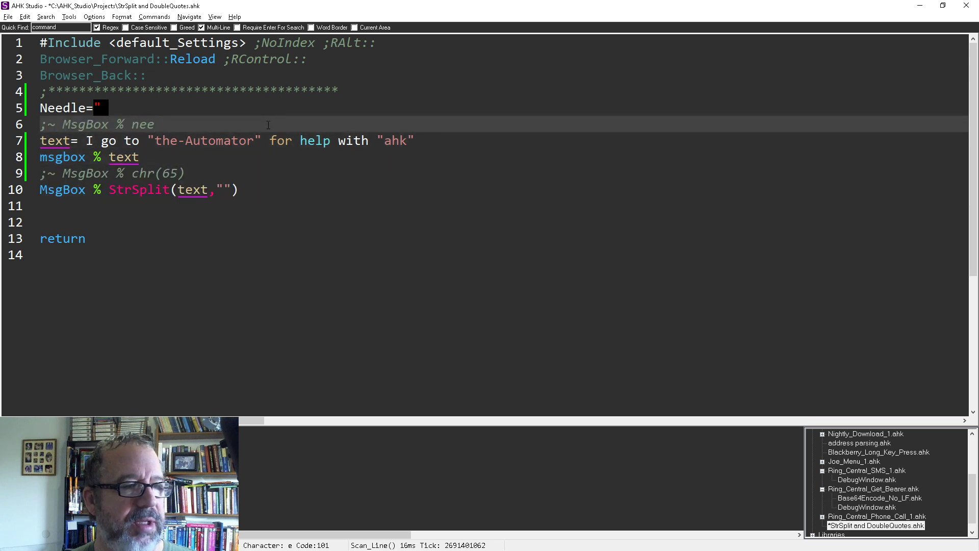
pyautogui.write('dle')
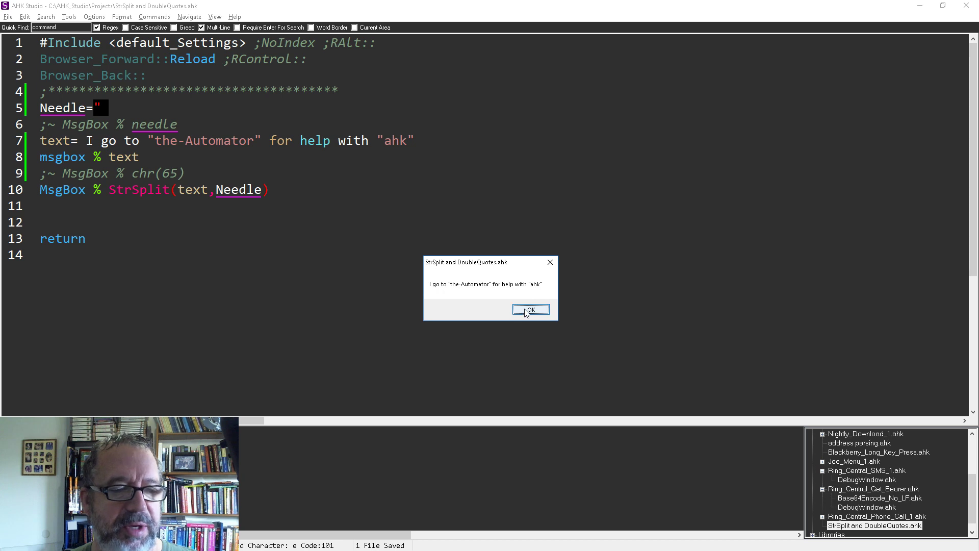
# Step: Take element .2 of StrSplit(text, Needle) so the message shows the-Automator
pyautogui.click(530, 310)
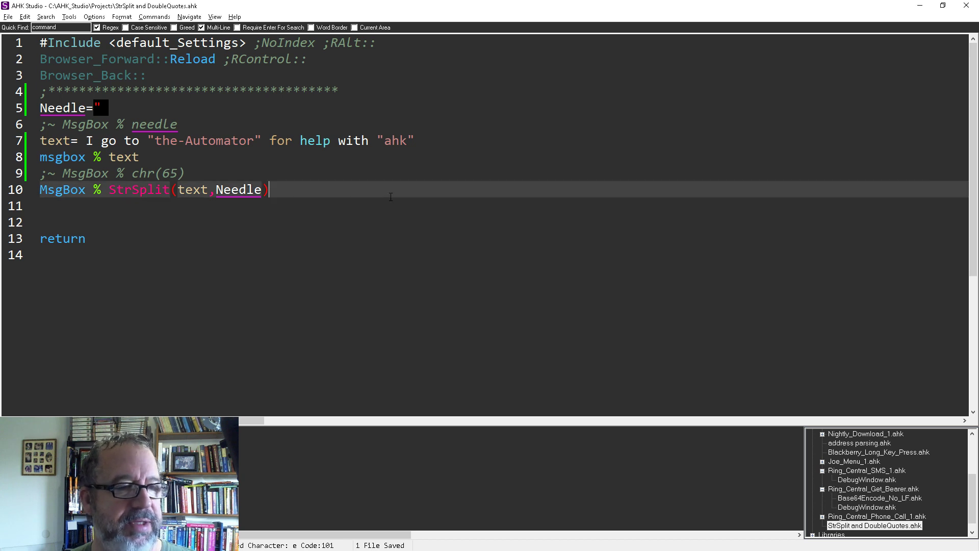
pyautogui.write('.')
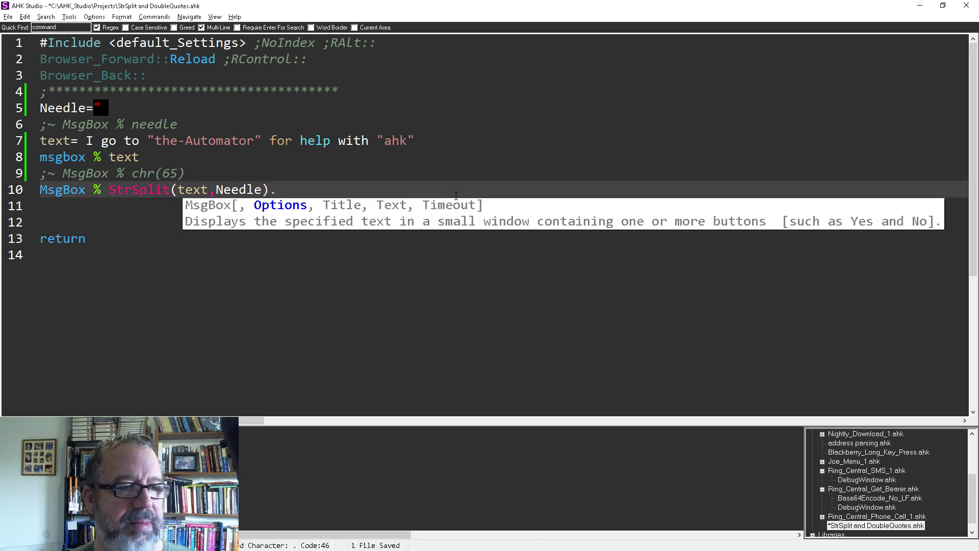
pyautogui.write('2')
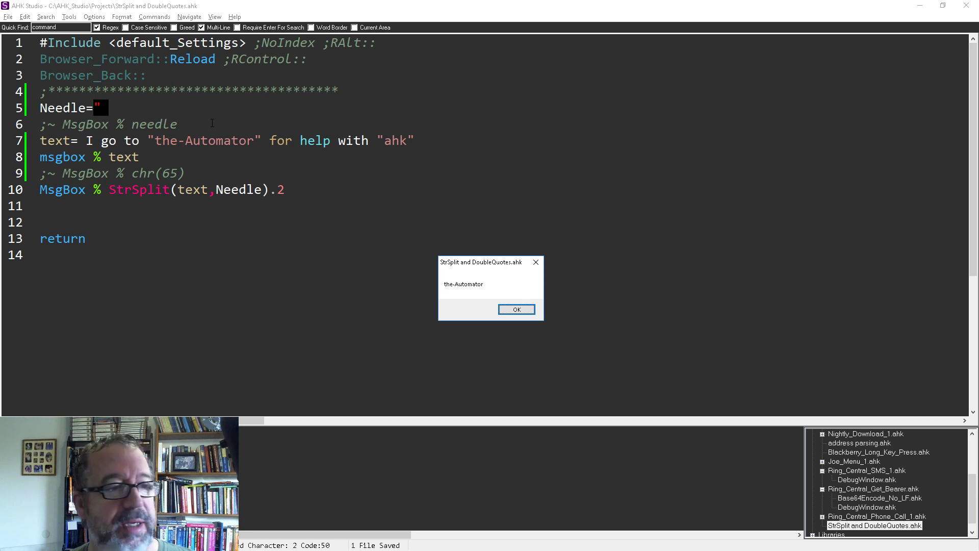
pyautogui.moveTo(212, 182)
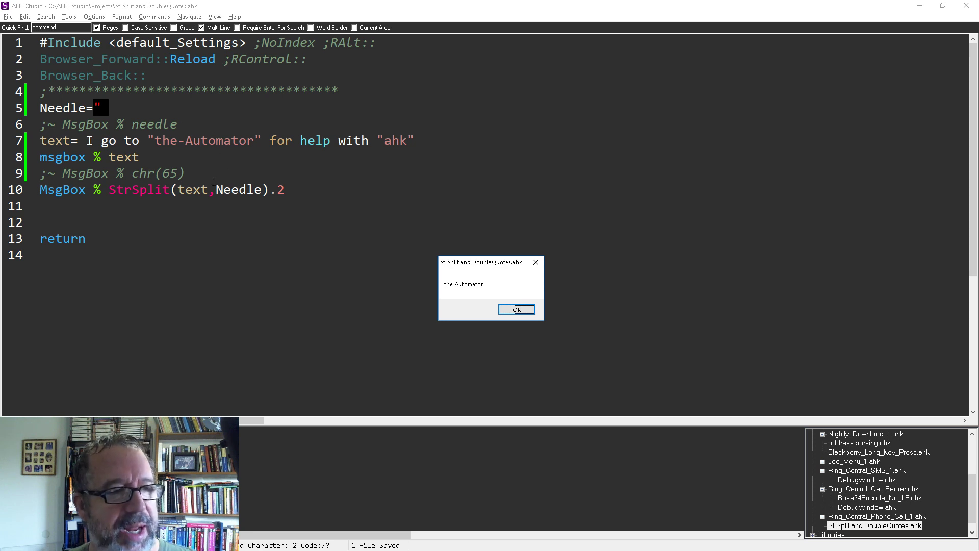
pyautogui.click(515, 309)
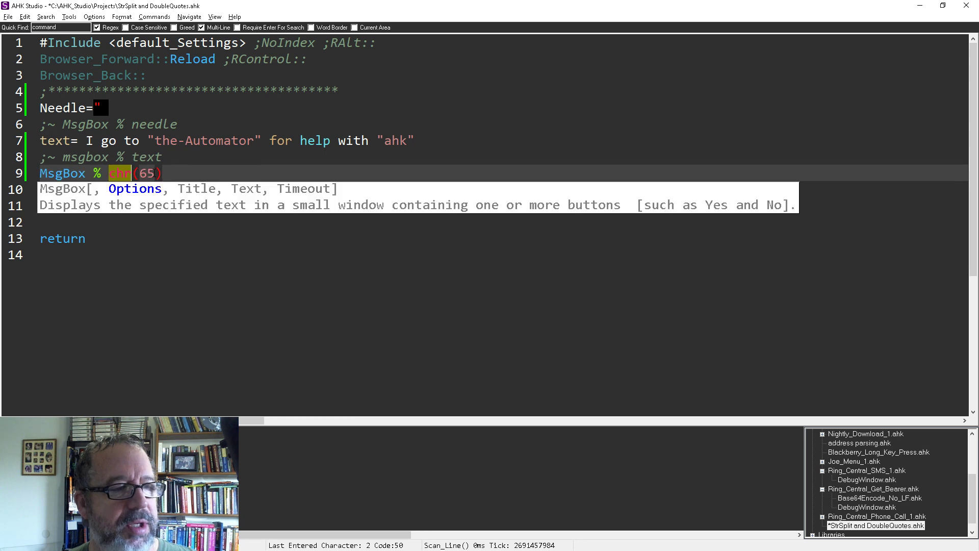
pyautogui.moveTo(193, 193)
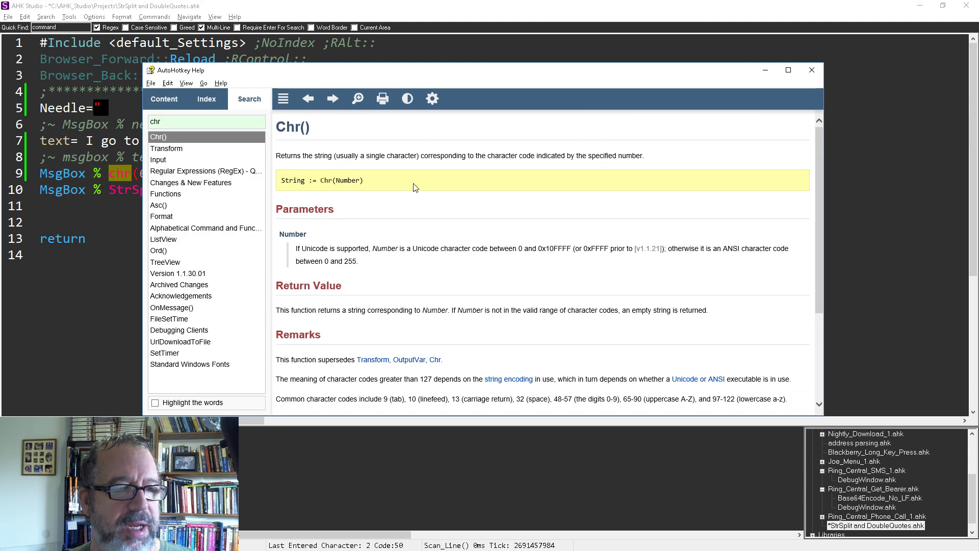
# Step: Highlight the Number parameter on the AutoHotkey Help page for Chr()
pyautogui.doubleClick(347, 180)
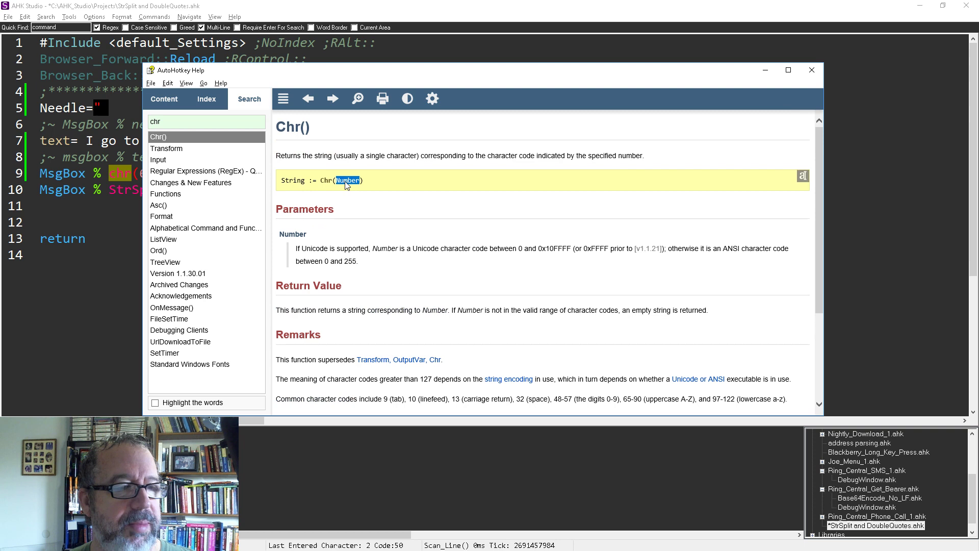
pyautogui.moveTo(463, 244)
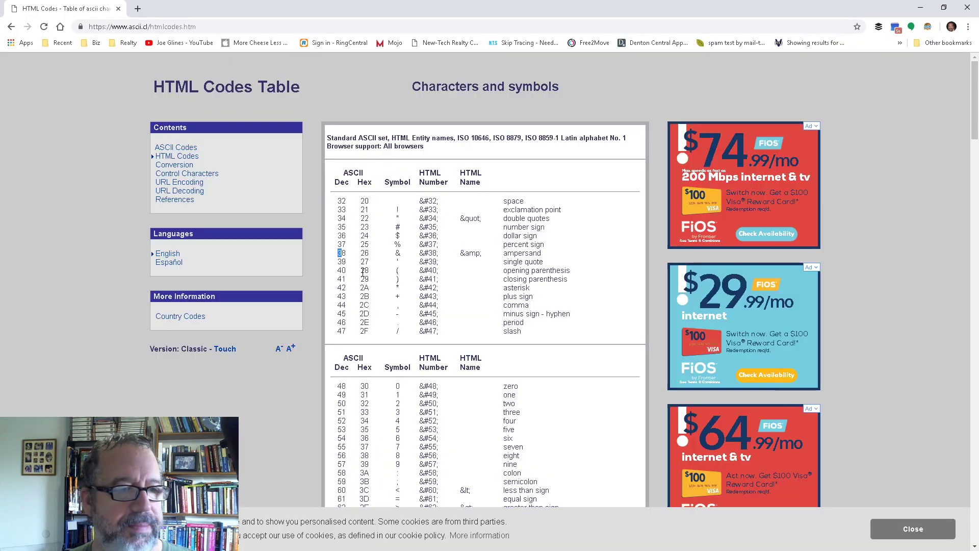
pyautogui.moveTo(396, 262)
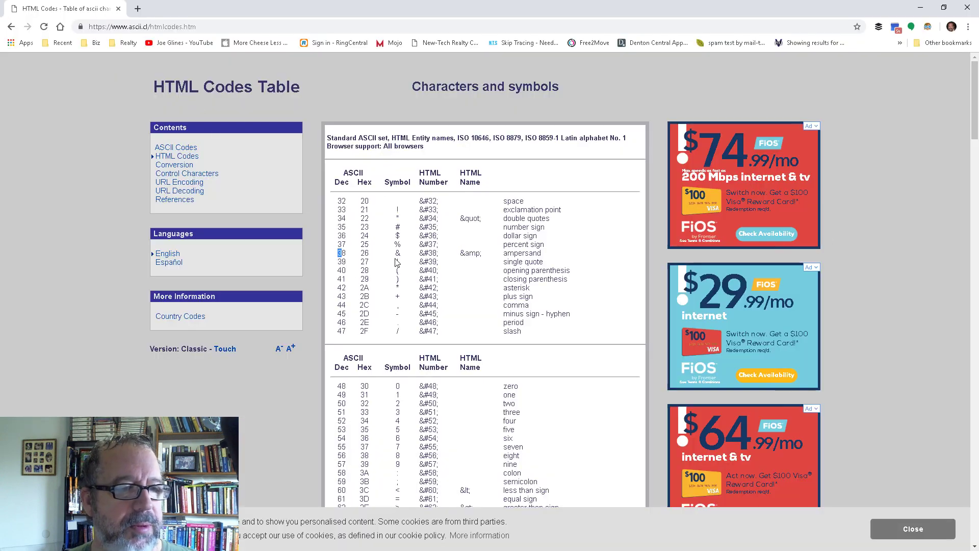
# Step: Look up code 65 (A) and code 34 (double quote) in the ascii.cl table, then return to the script
pyautogui.press('alt+tab')
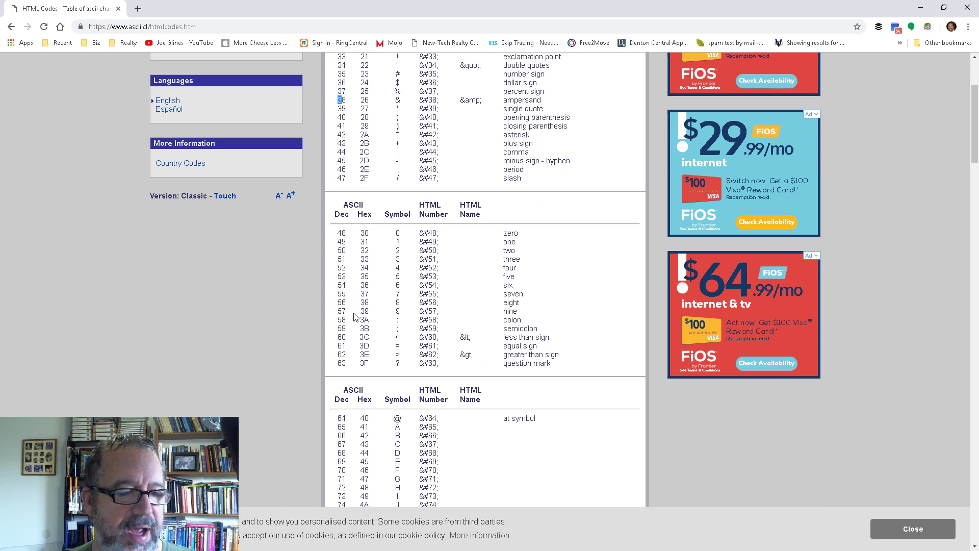
pyautogui.scroll(-3)
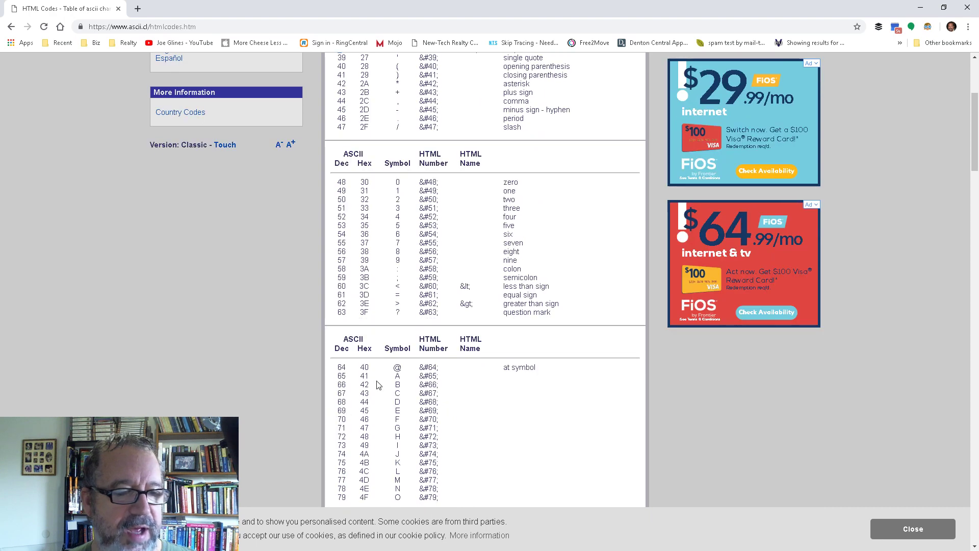
pyautogui.moveTo(406, 372)
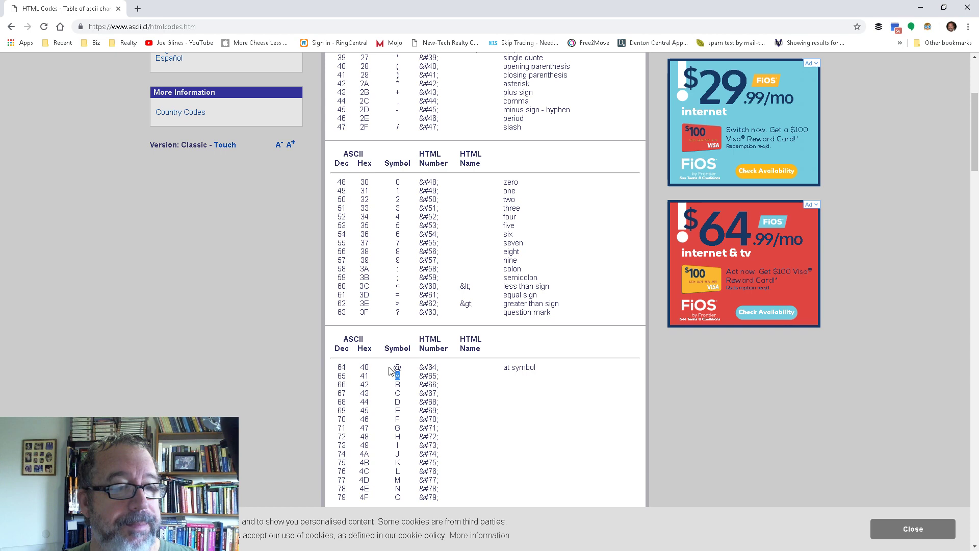
pyautogui.press('alt+tab')
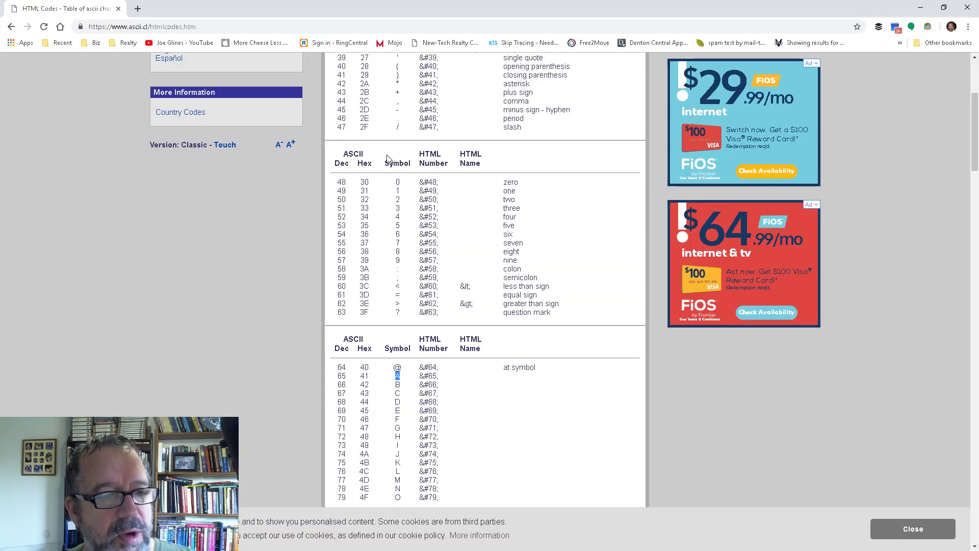
pyautogui.moveTo(401, 253)
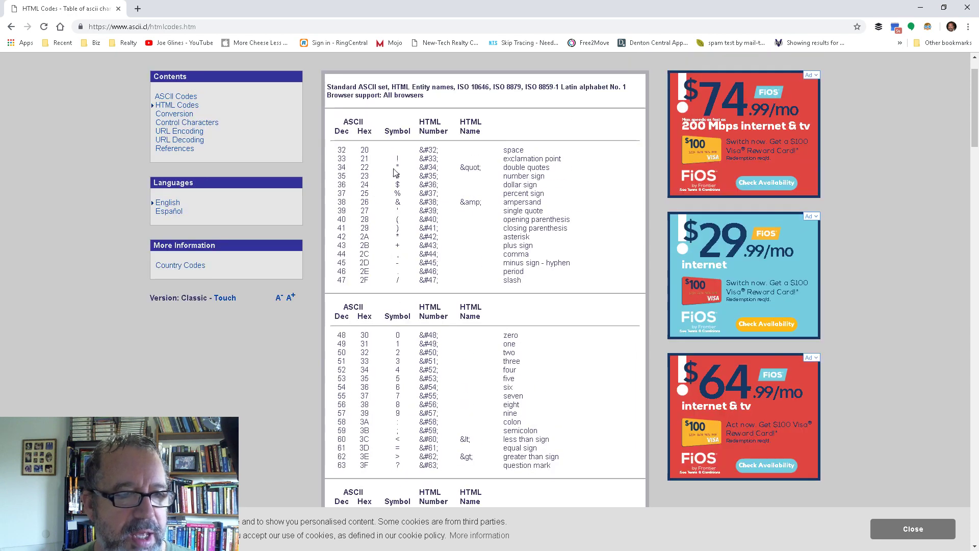
pyautogui.doubleClick(341, 167)
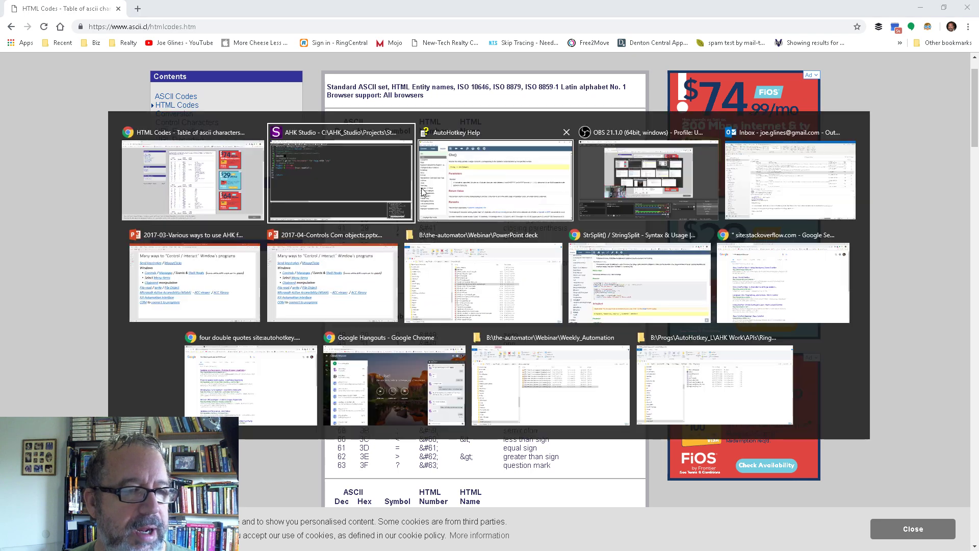
pyautogui.click(340, 181)
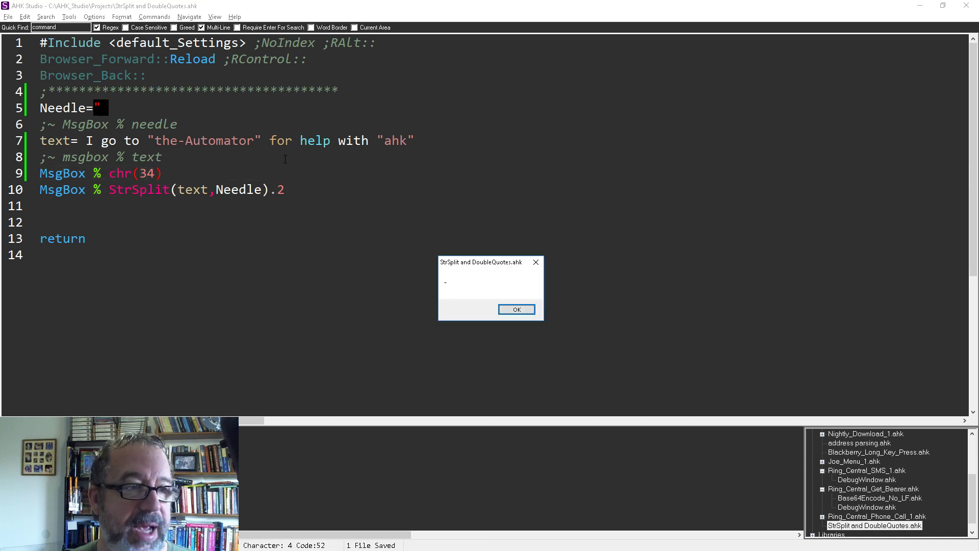
# Step: Use chr(34) as the StrSplit delimiter in place of Needle, still returning the-Automator
pyautogui.click(516, 309)
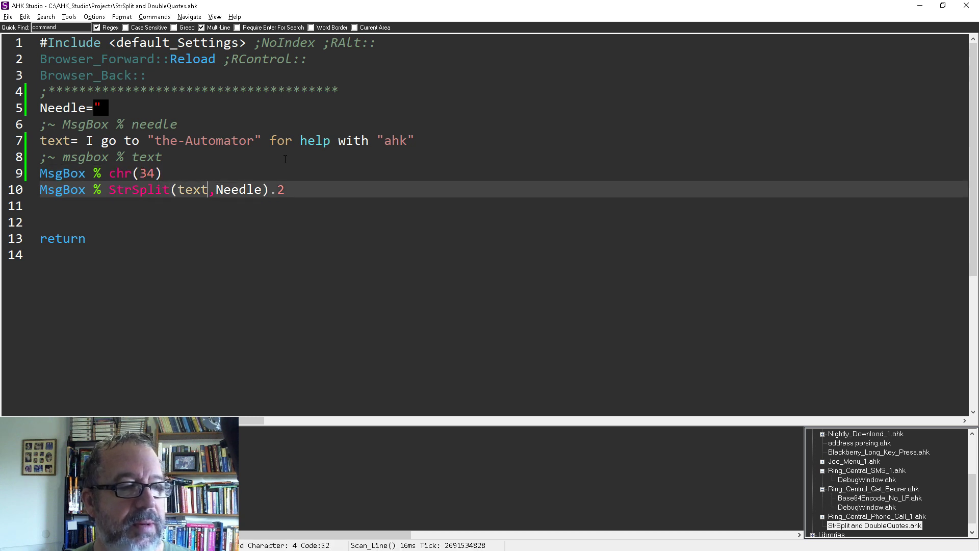
pyautogui.write('chr(34)')
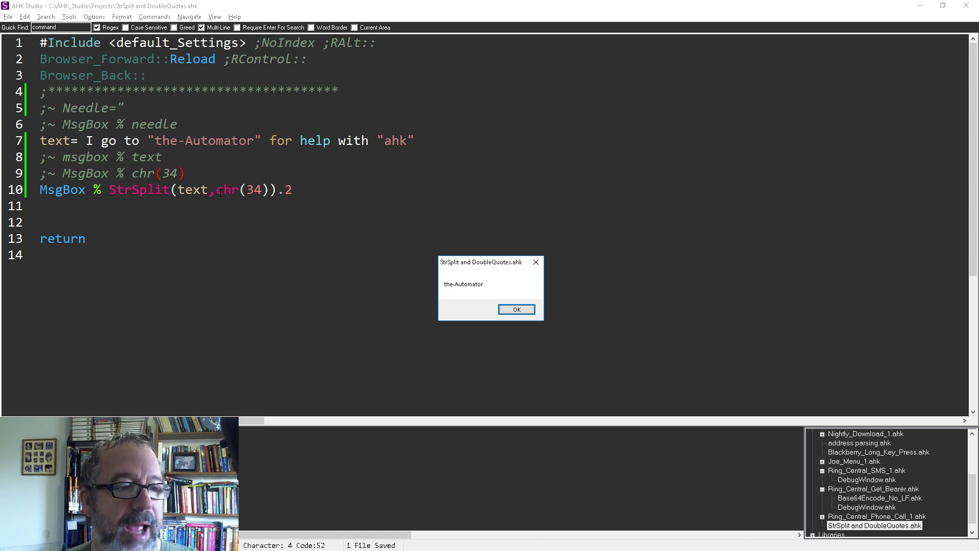
# Step: Split on the four-quote literal """" instead of chr(34), run it and confirm the-Automator shows
pyautogui.click(516, 309)
pyautogui.write('"`')
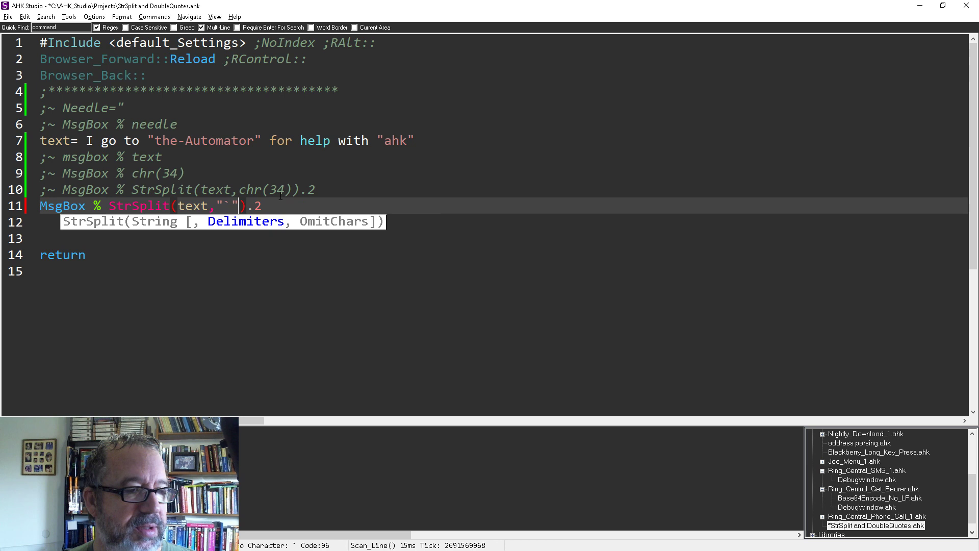
pyautogui.write('"')
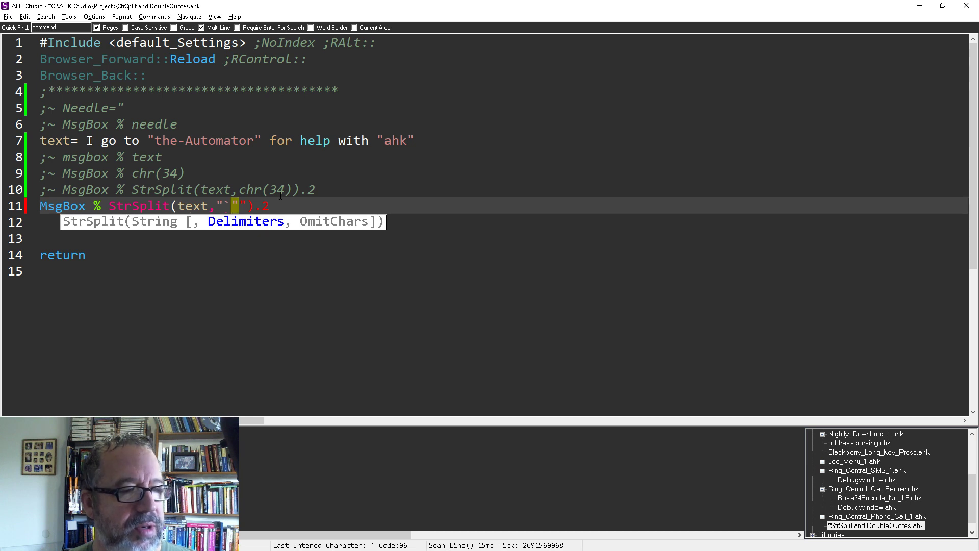
pyautogui.press('Backspace')
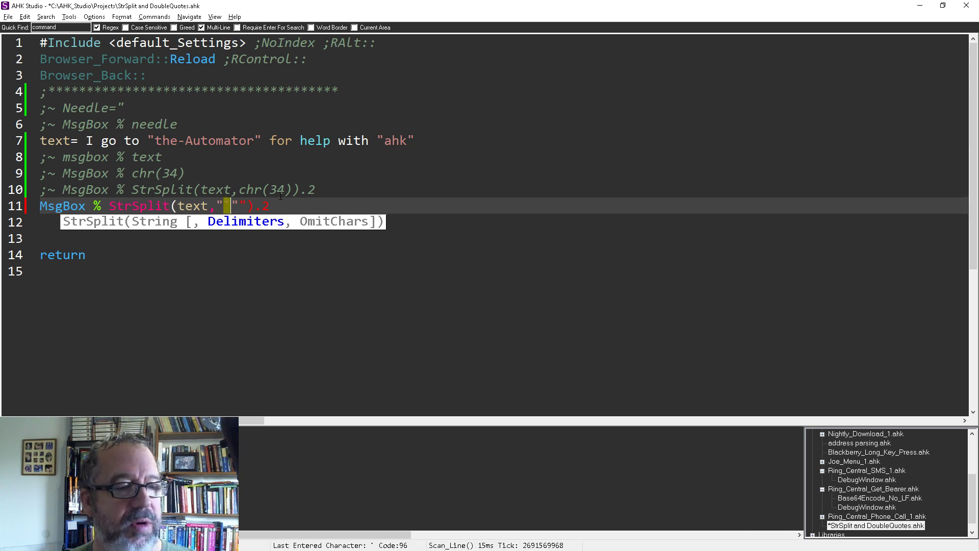
pyautogui.write('\\')
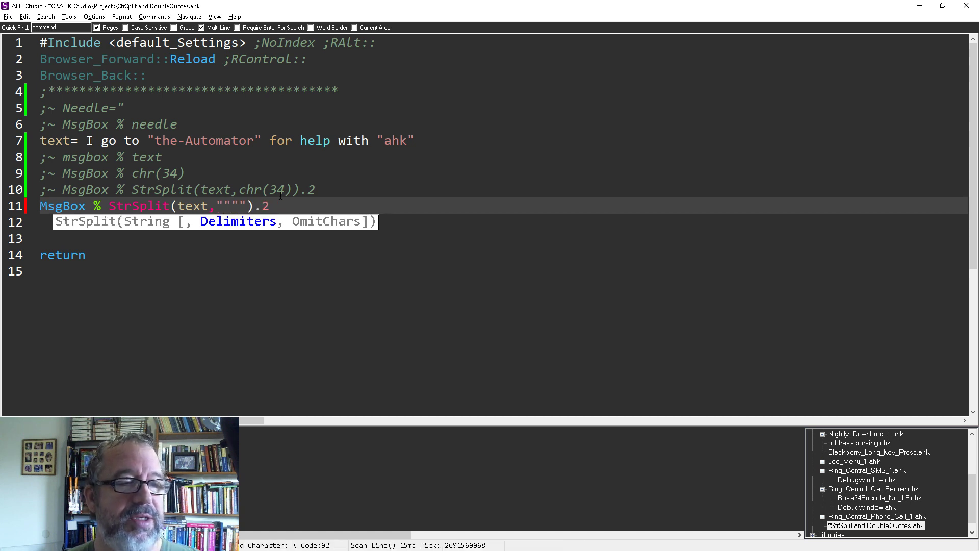
pyautogui.press('ctrl+s')
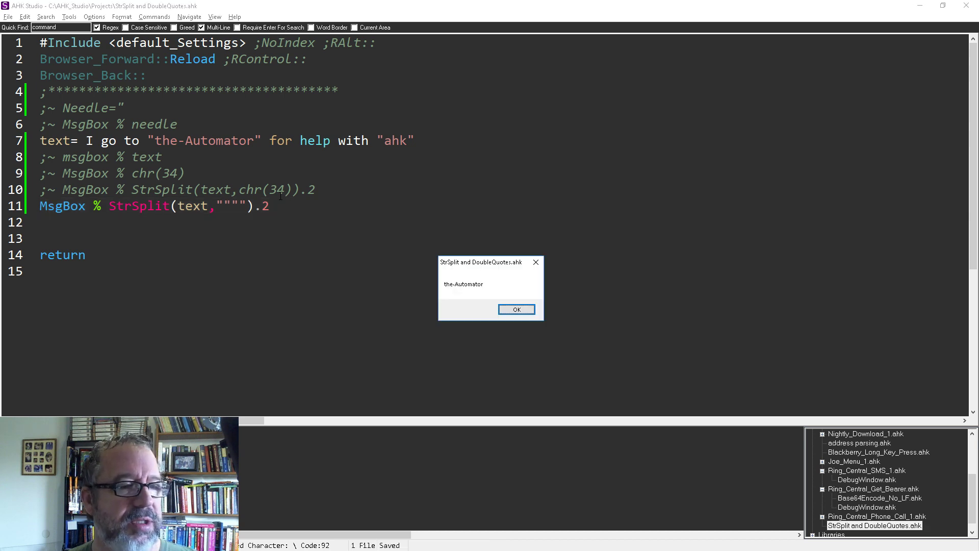
pyautogui.click(516, 309)
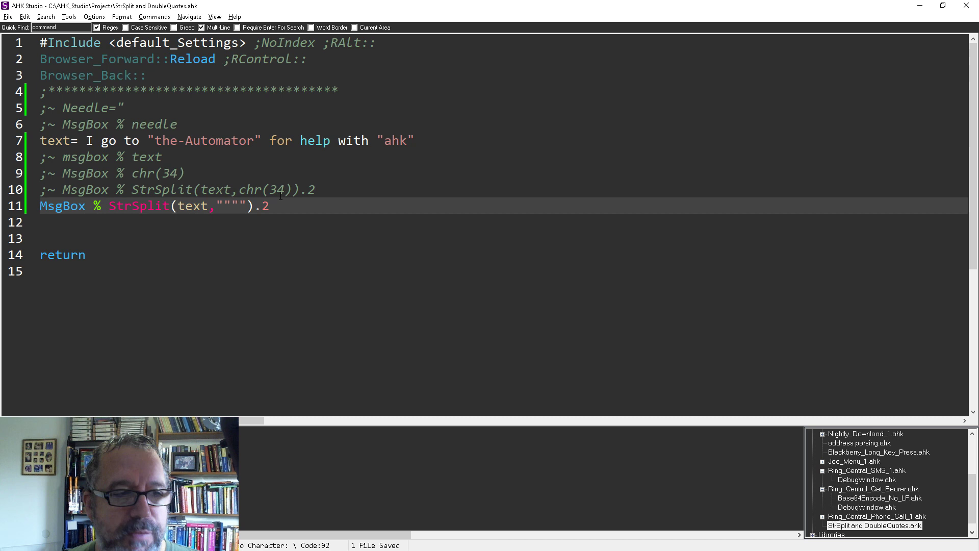